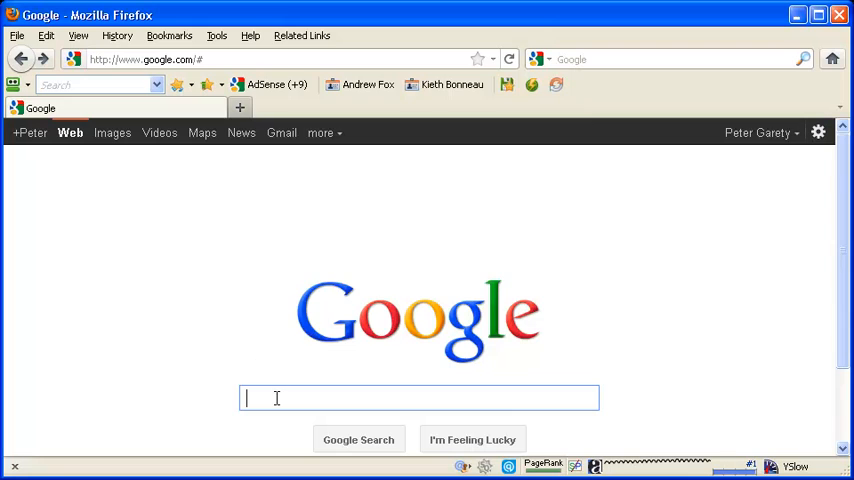
Search Google for 'filezilla download' and open the FileZilla Client Download result
text(filezilla)
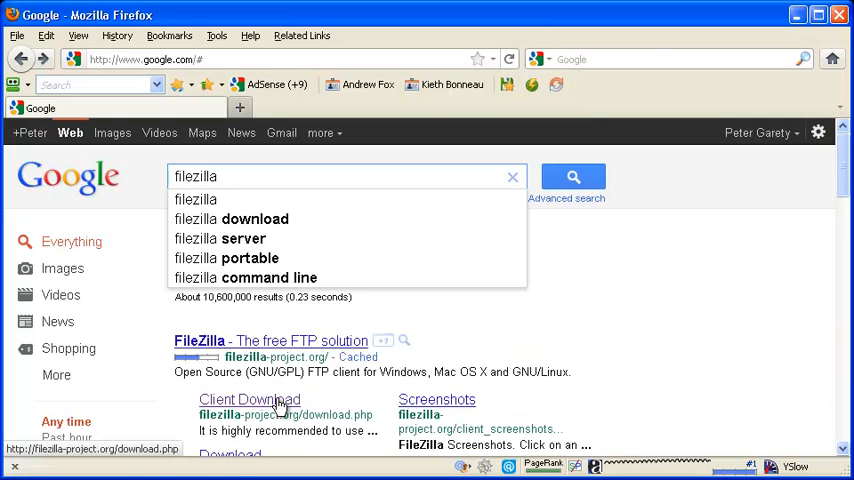
click(228, 218)
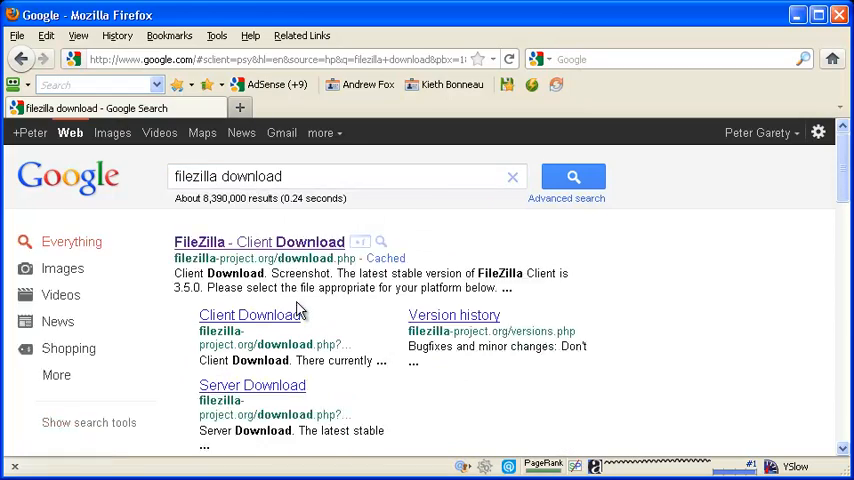
click(290, 242)
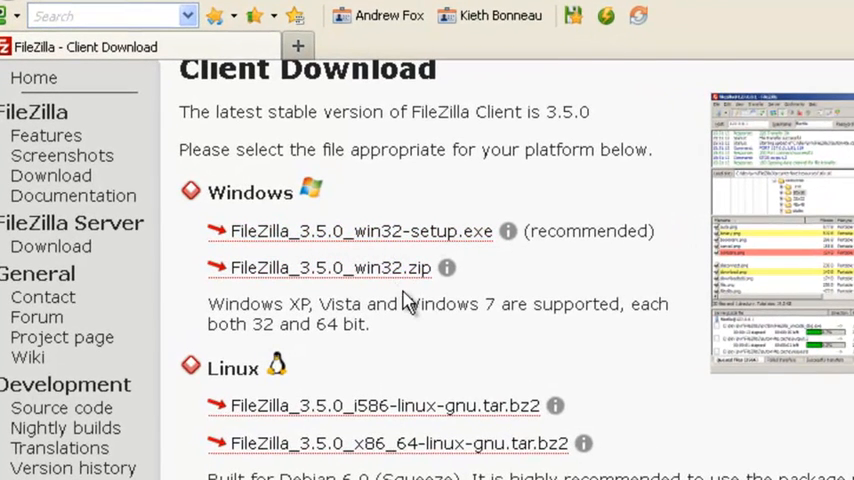
mouse_move(458, 258)
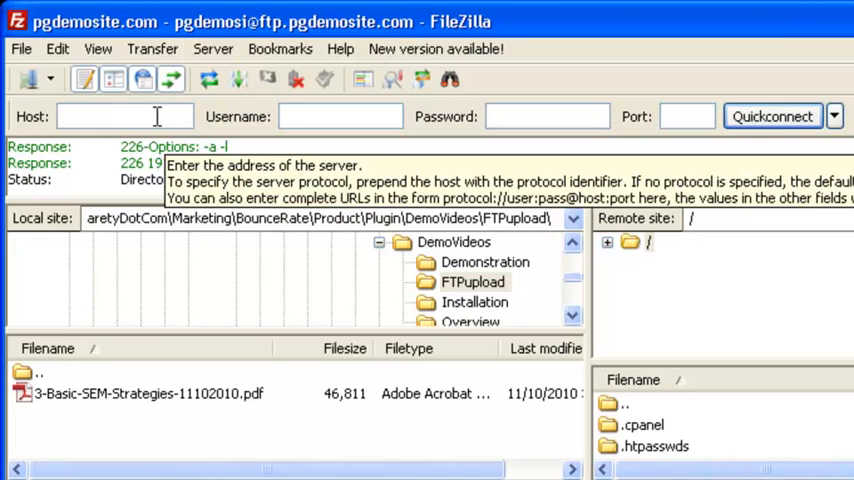
text(ftl)
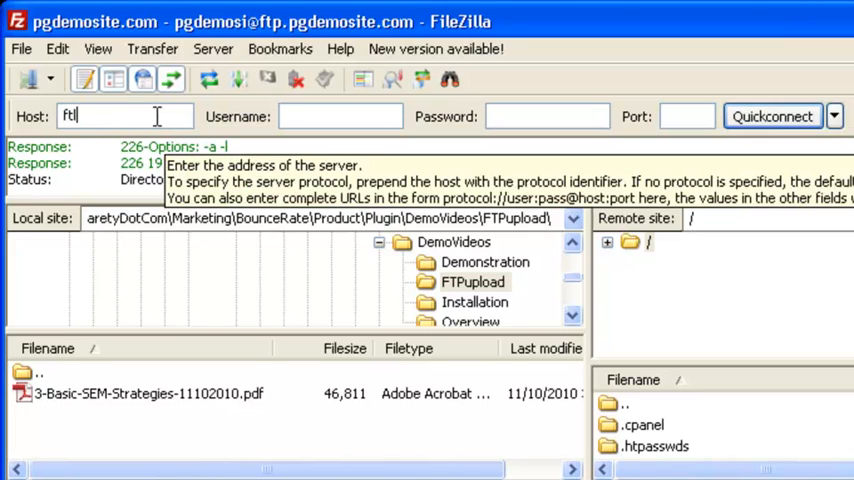
text(ftp.yourdomain.co)
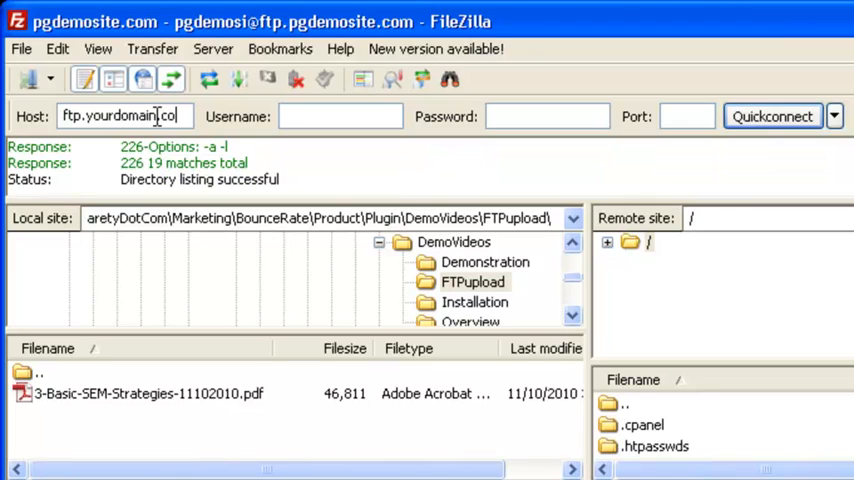
click(340, 116)
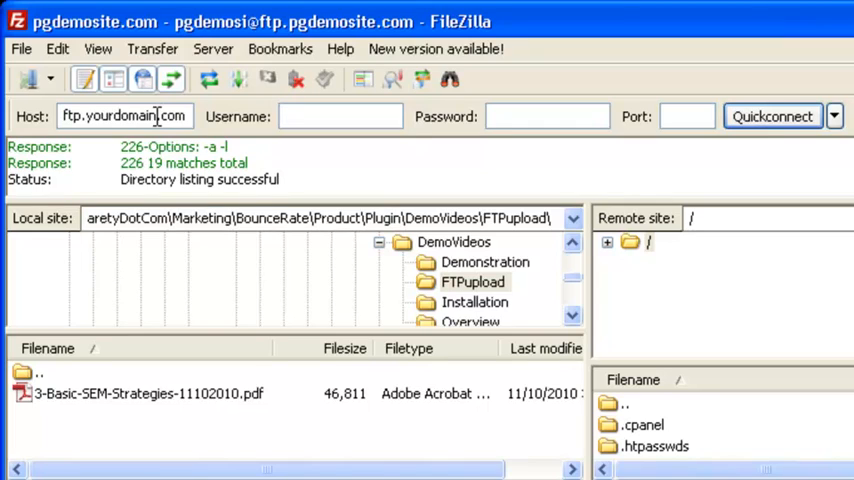
click(548, 116)
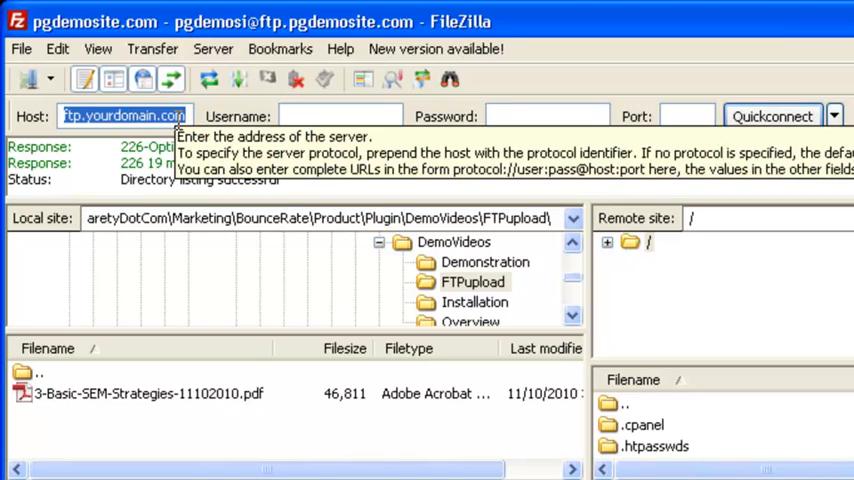
click(684, 116)
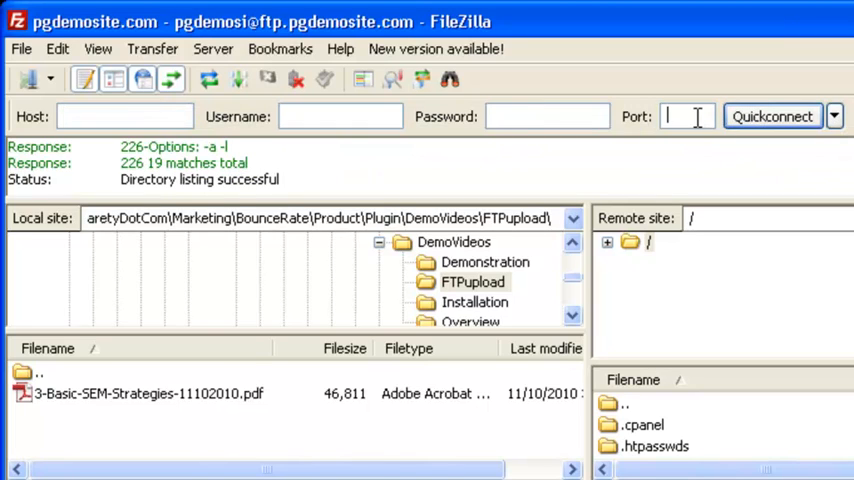
mouse_move(684, 116)
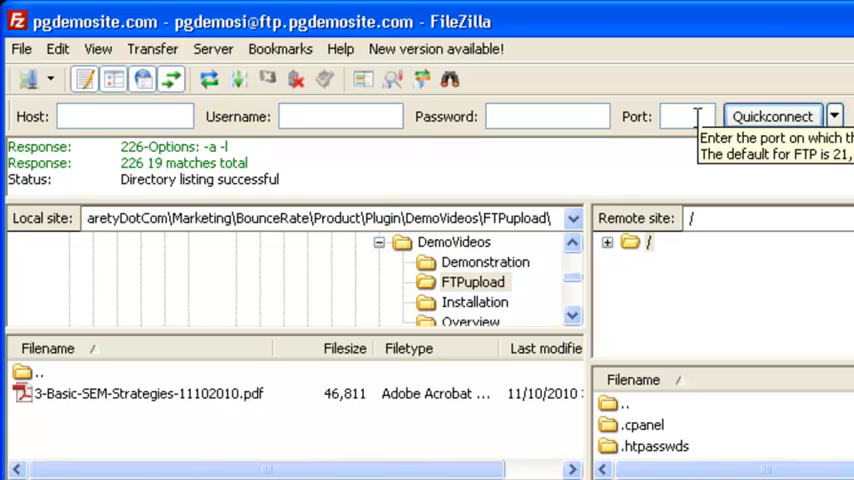
mouse_move(678, 116)
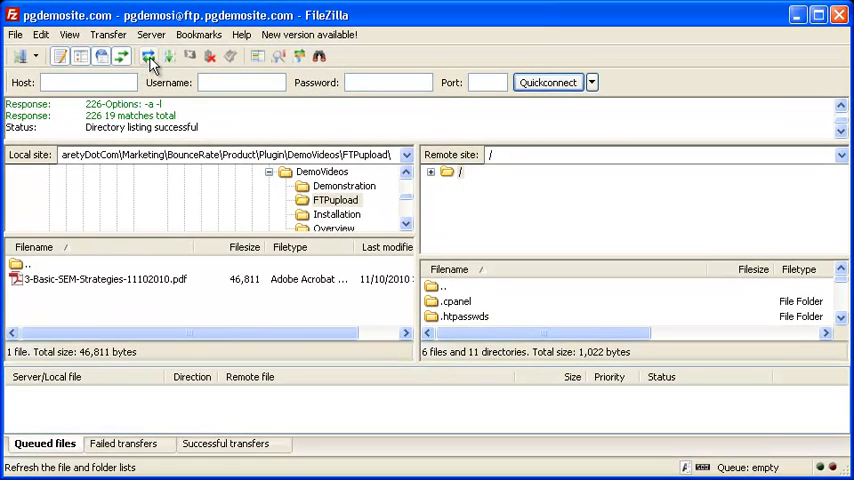
mouse_move(164, 72)
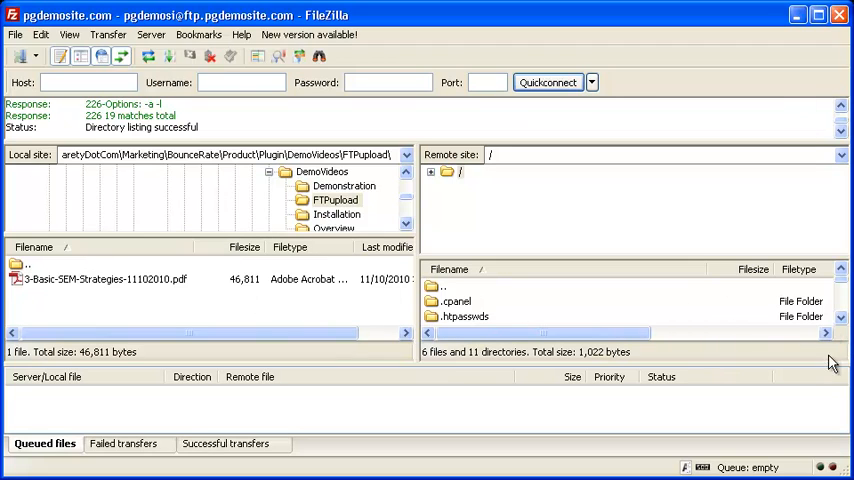
Scroll the remote root listing down until public_html is visible
scroll(down, 3)
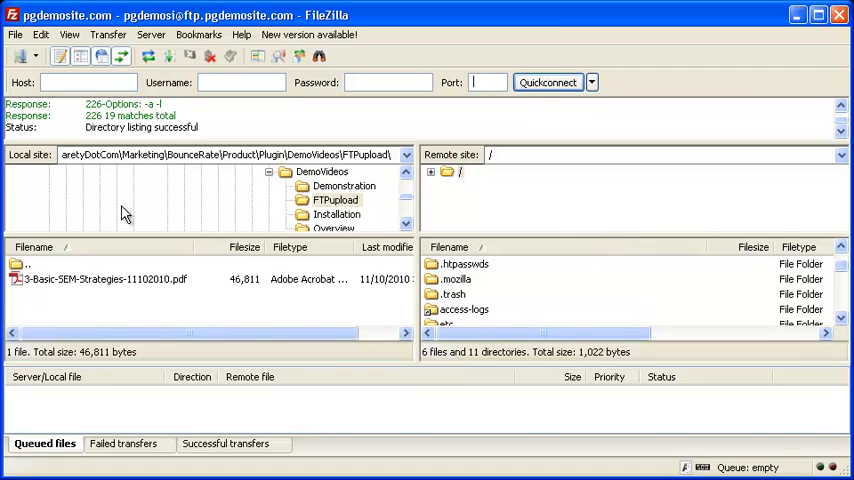
mouse_move(468, 190)
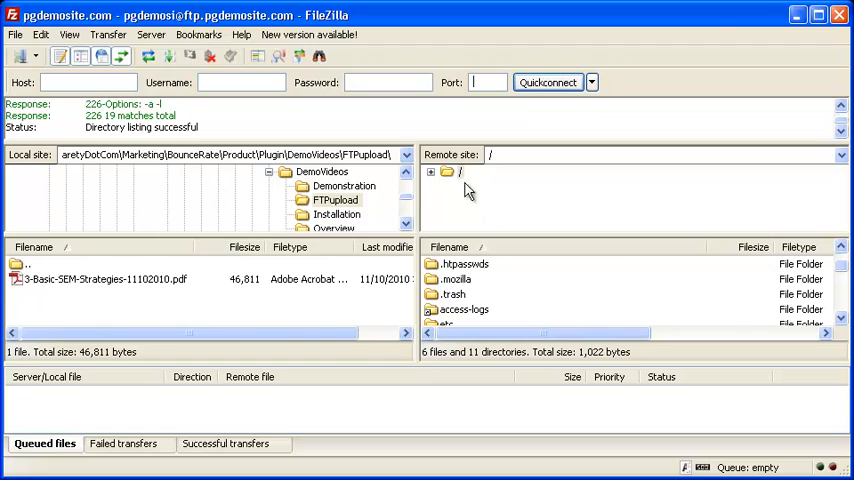
mouse_move(508, 202)
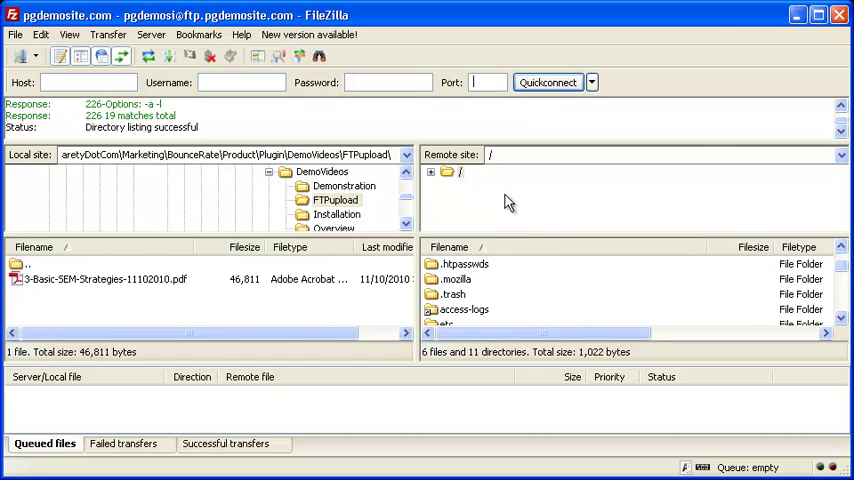
mouse_move(640, 240)
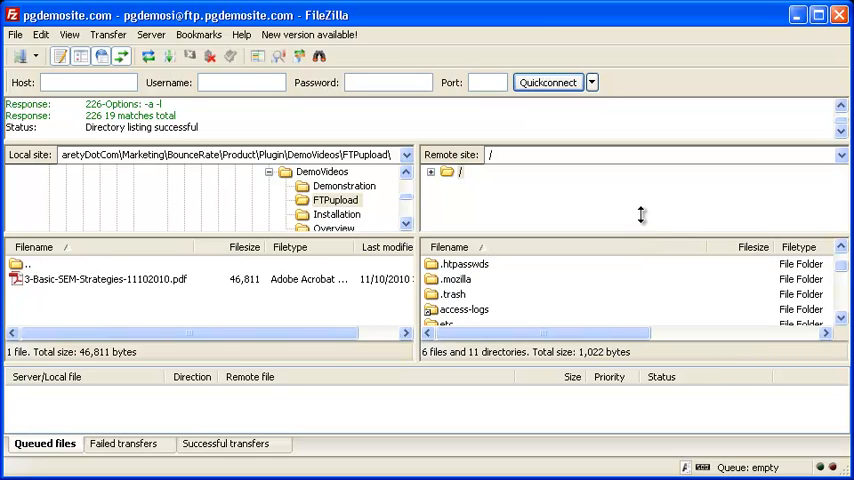
scroll(down, 3)
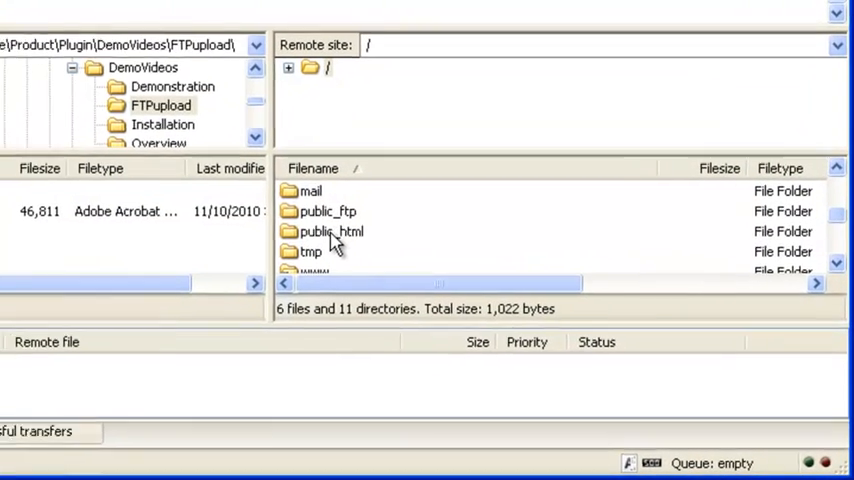
Inside public_html, create a new remote directory named 'free'
click(330, 232)
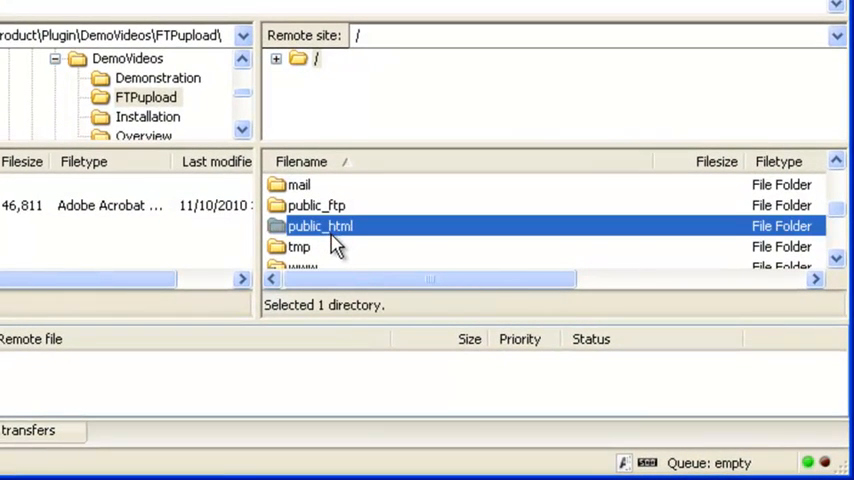
double_click(318, 224)
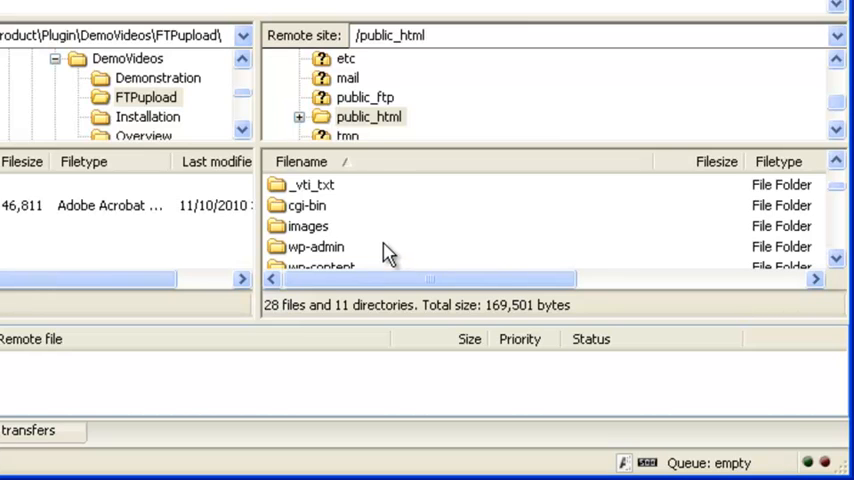
right_click(308, 226)
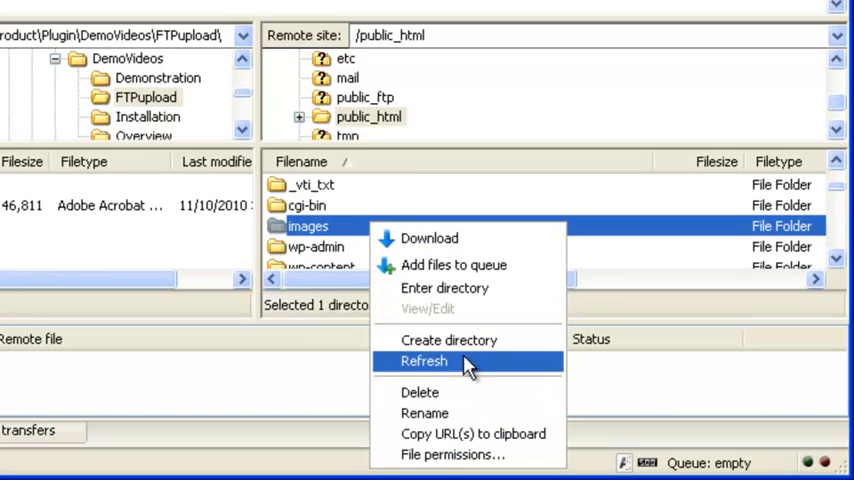
click(448, 340)
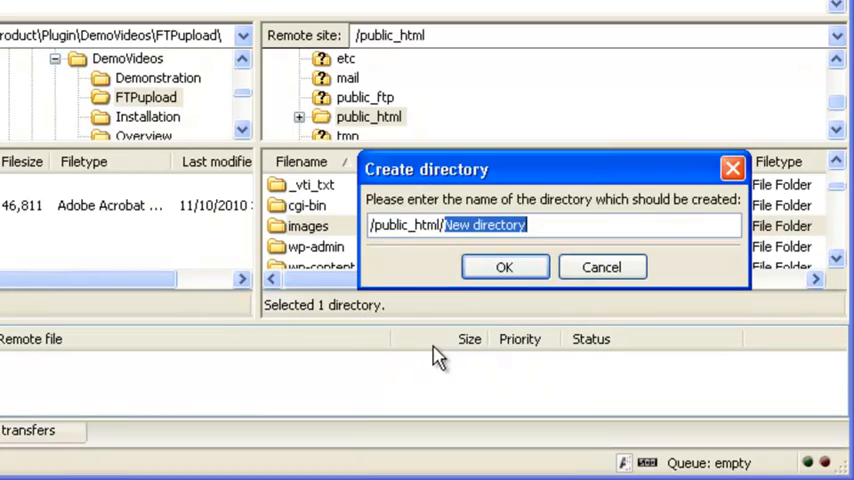
text(f)
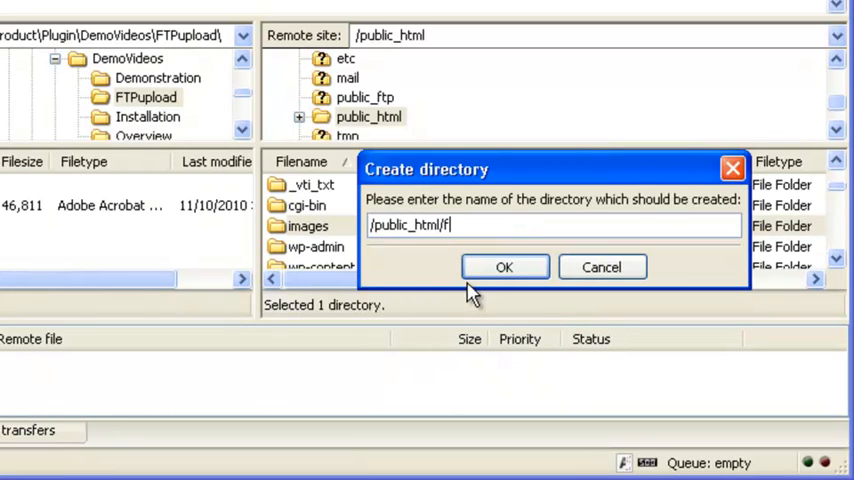
key(Backspace)
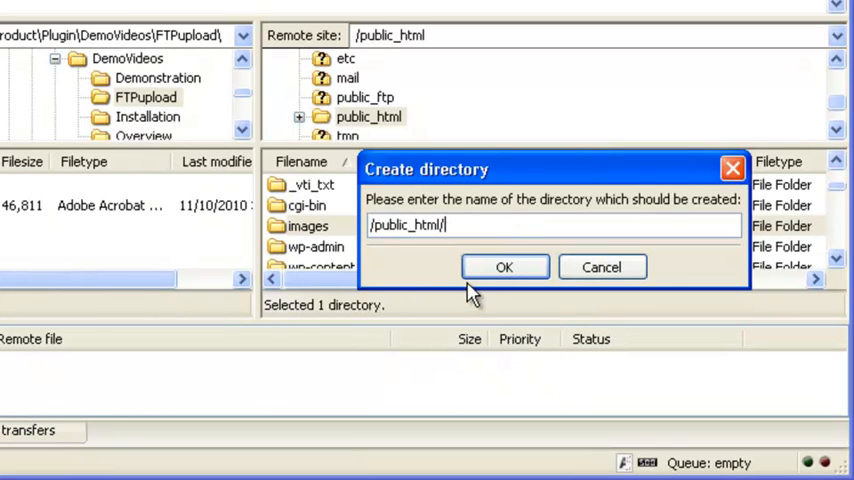
text(freer)
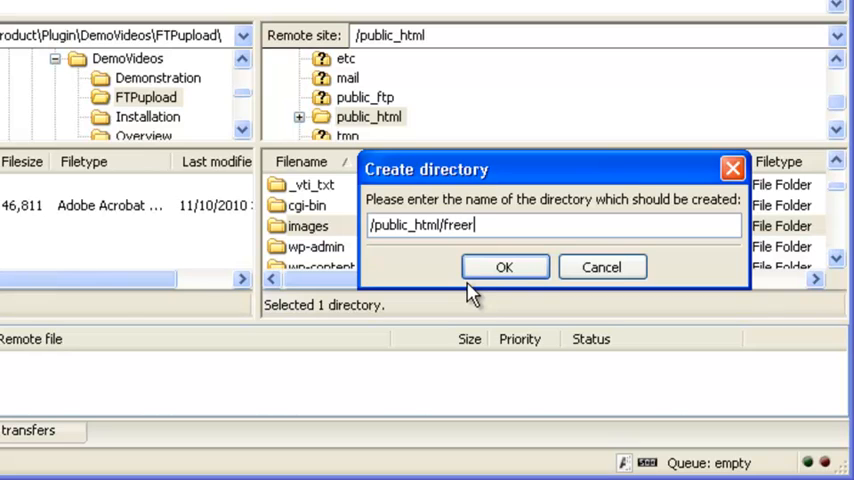
click(504, 266)
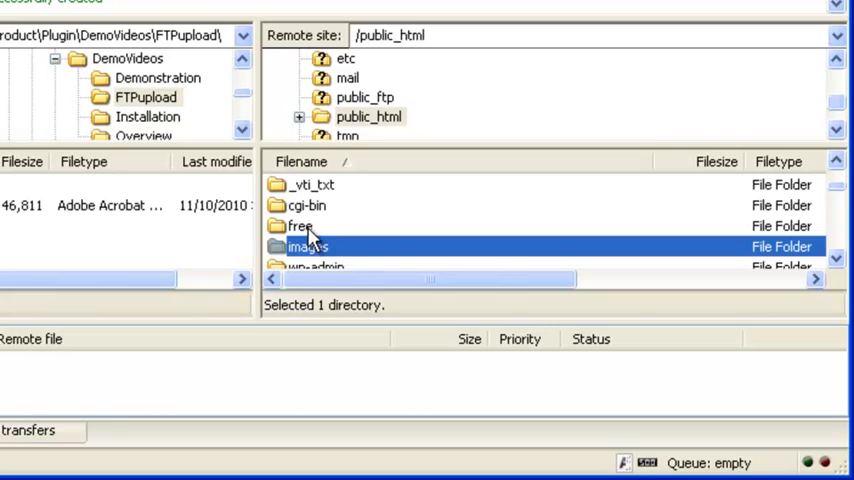
Open the newly created free folder, currently empty
click(300, 226)
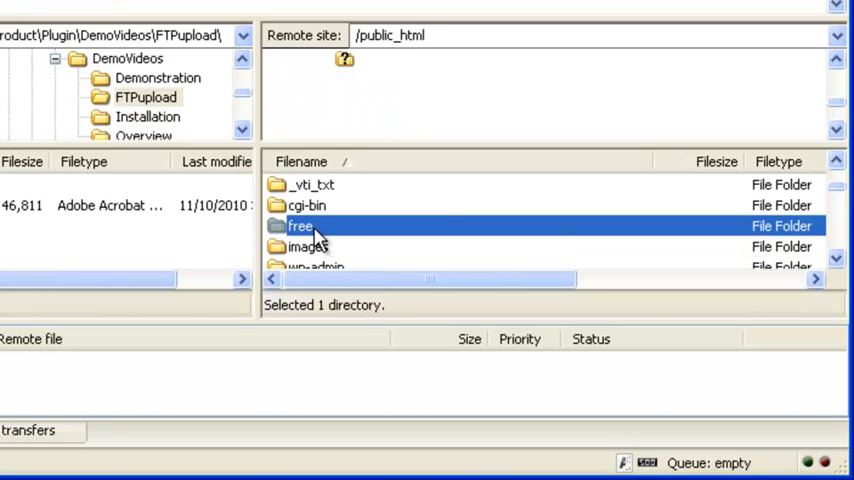
double_click(298, 224)
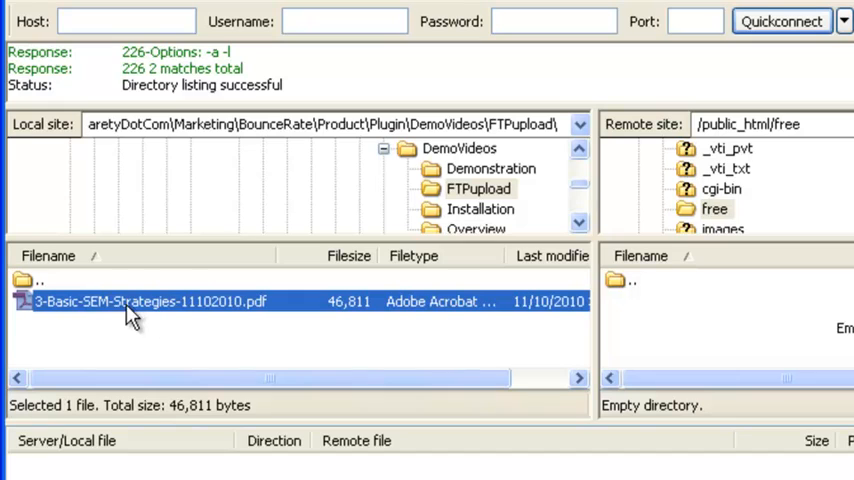
mouse_move(724, 328)
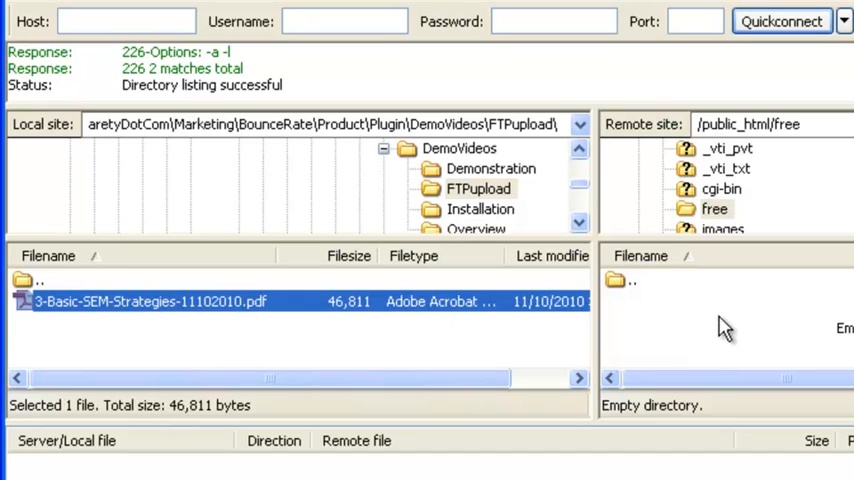
Upload 3-Basic-SEM-Strategies-11102010.pdf to the free folder and copy its URL to the clipboard
right_click(148, 300)
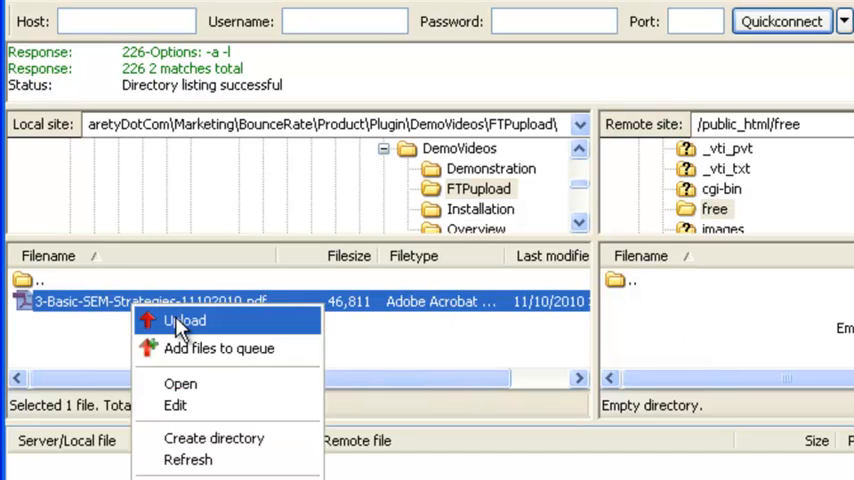
click(184, 320)
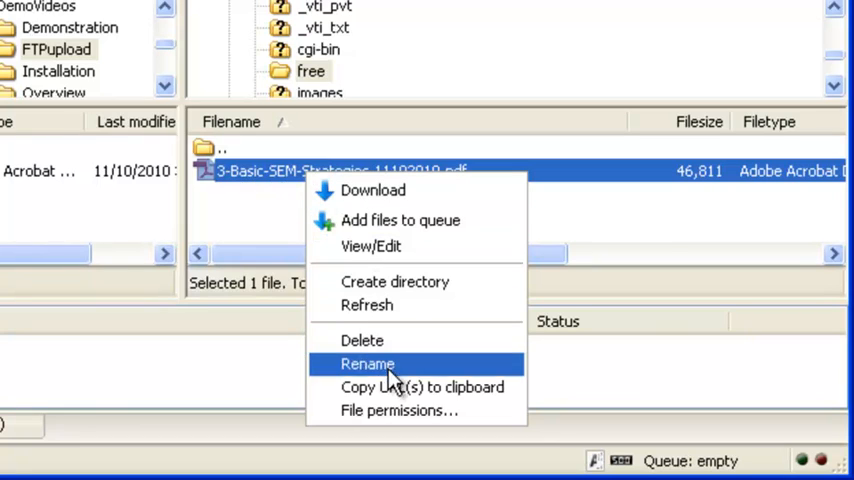
mouse_move(422, 388)
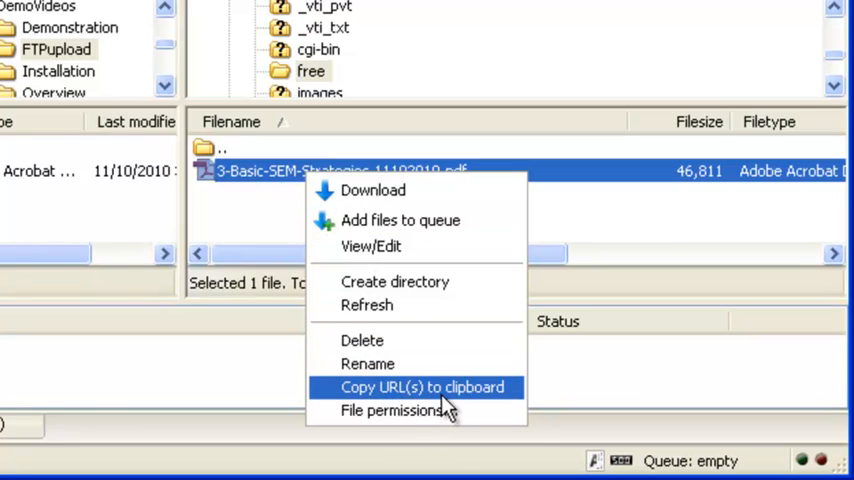
click(420, 388)
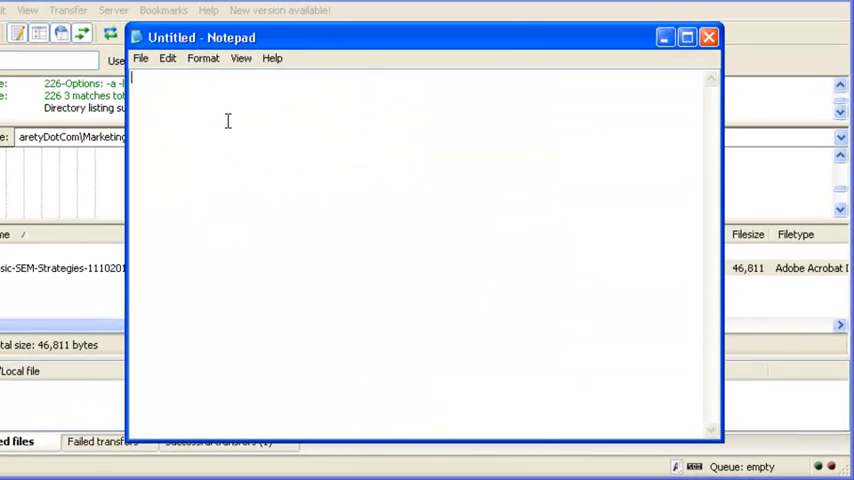
Paste the FTP address into Notepad and select the public_html part for removal
text(ftp://pgdemosi@ftp.pgdemosite.com/public_html/free/3-Basic-SEM-Strategies-1110201 0.pdf)
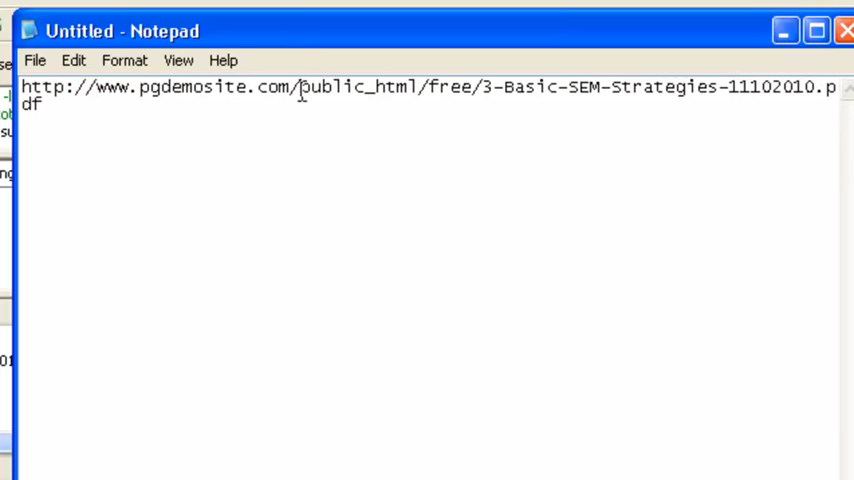
double_click(360, 88)
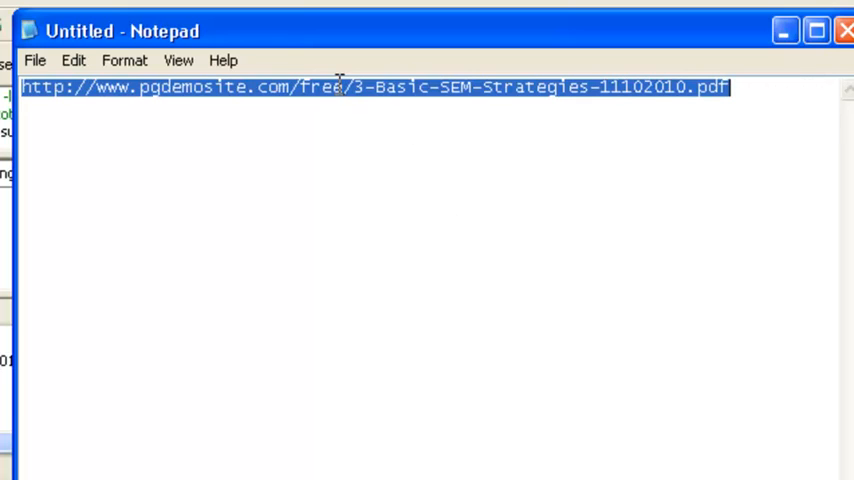
mouse_move(308, 194)
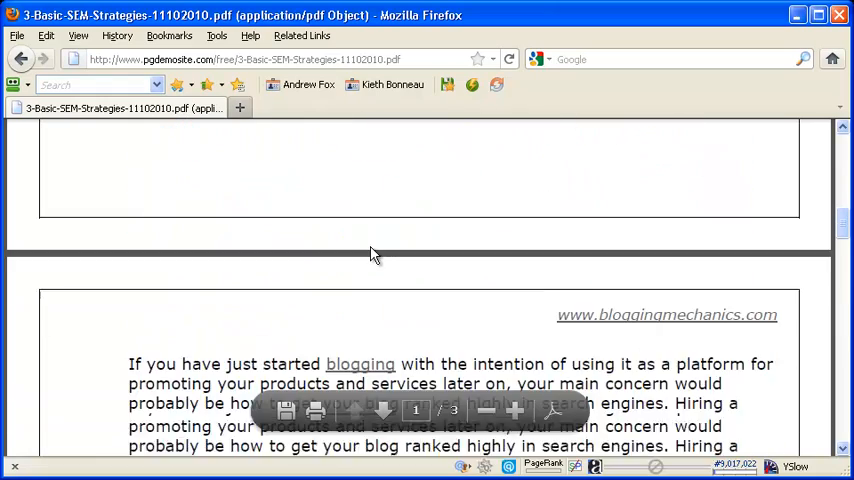
Scroll through the SEM strategies PDF loaded in Firefox
scroll(up, 3)
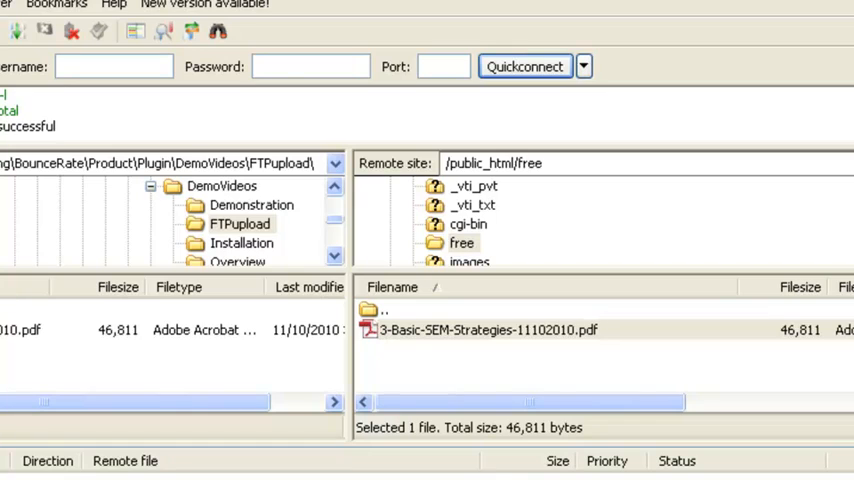
mouse_move(64, 424)
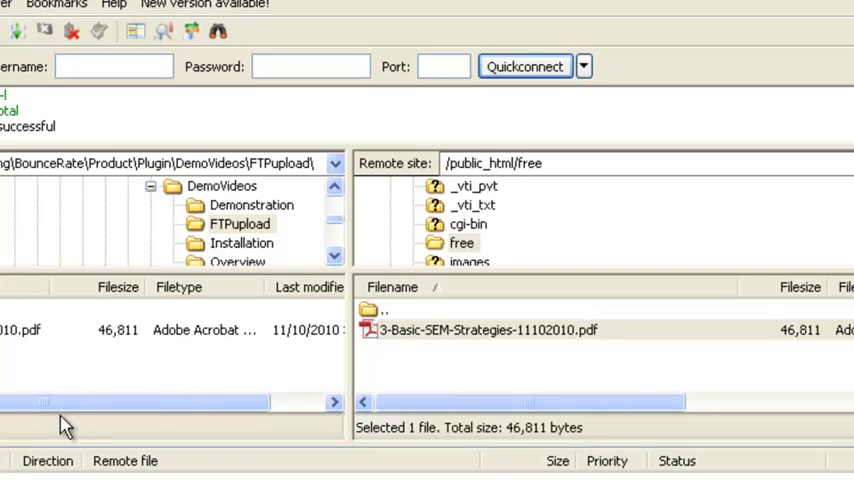
click(486, 328)
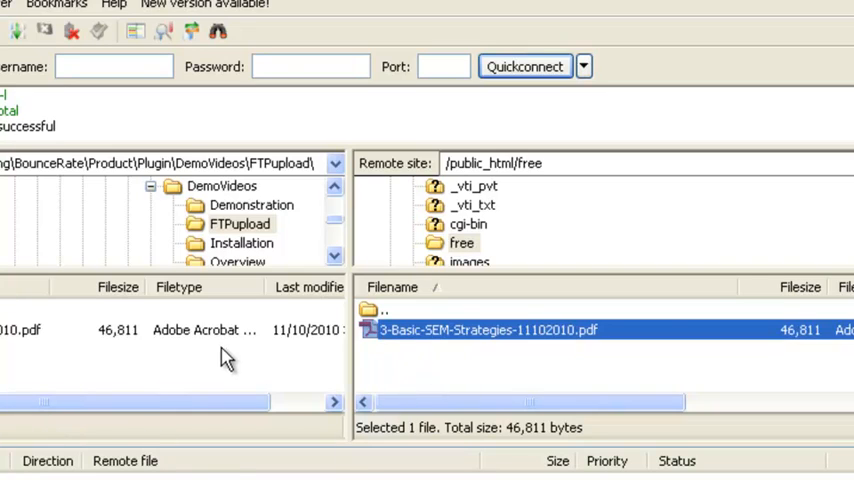
mouse_move(150, 380)
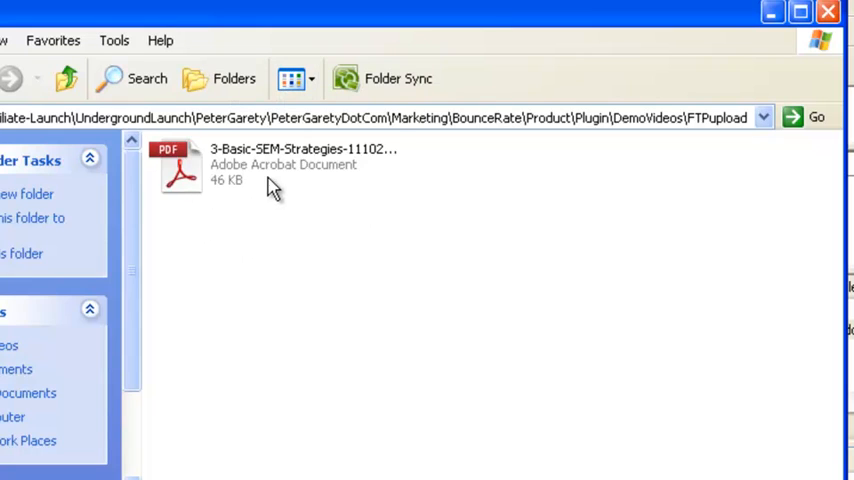
Create a new text document beside the PDF and start naming it index.php
click(178, 168)
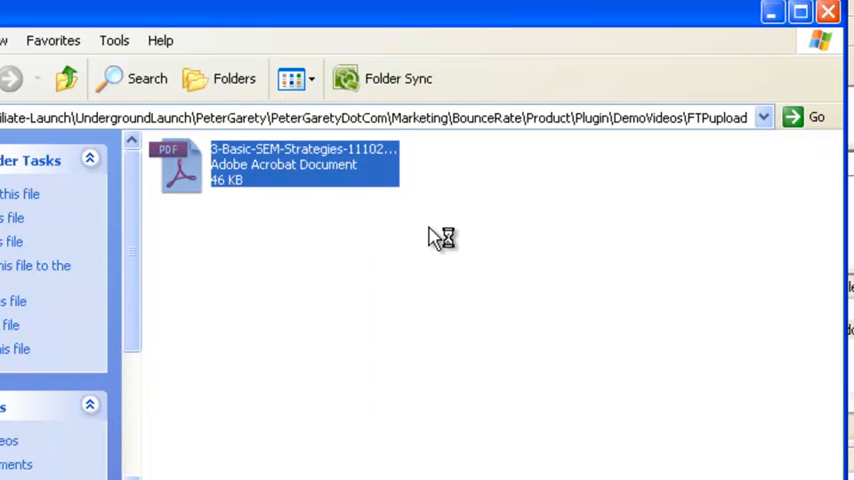
right_click(436, 236)
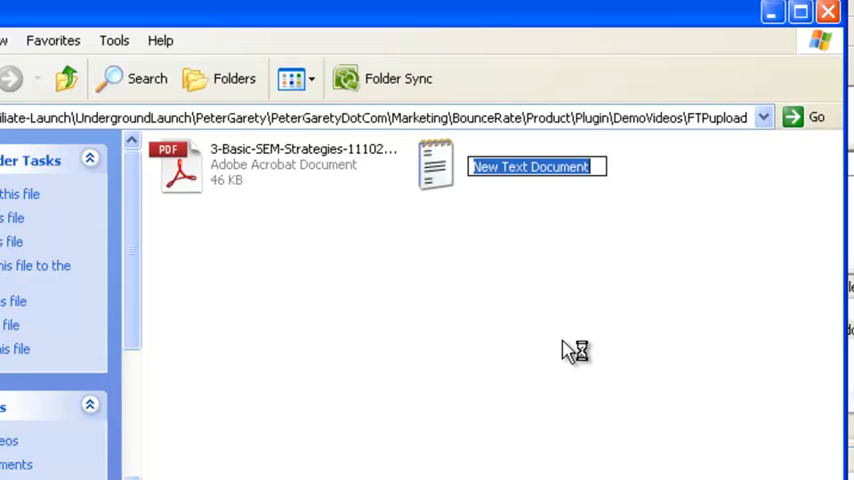
text(in)
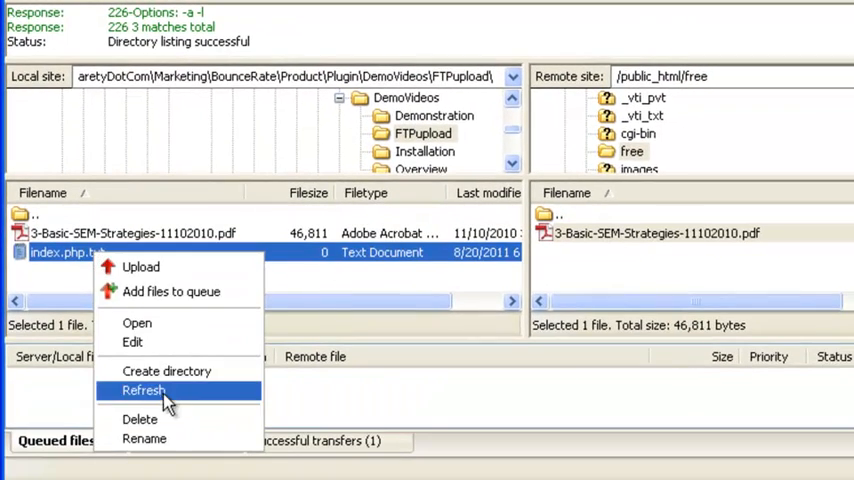
Refresh the local listing and upload index.php to the remote free folder
click(144, 438)
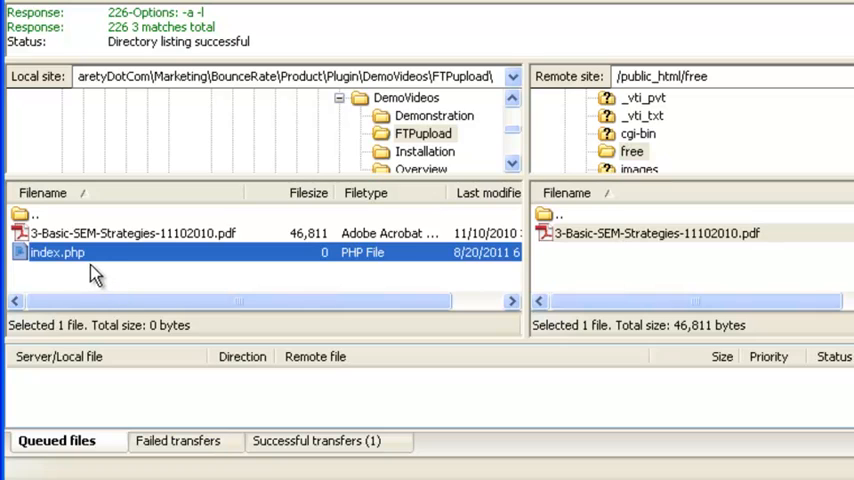
right_click(58, 252)
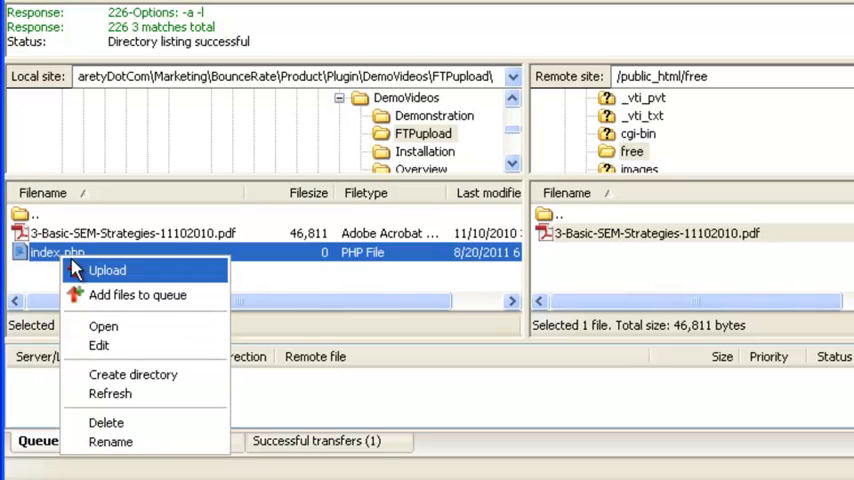
click(108, 270)
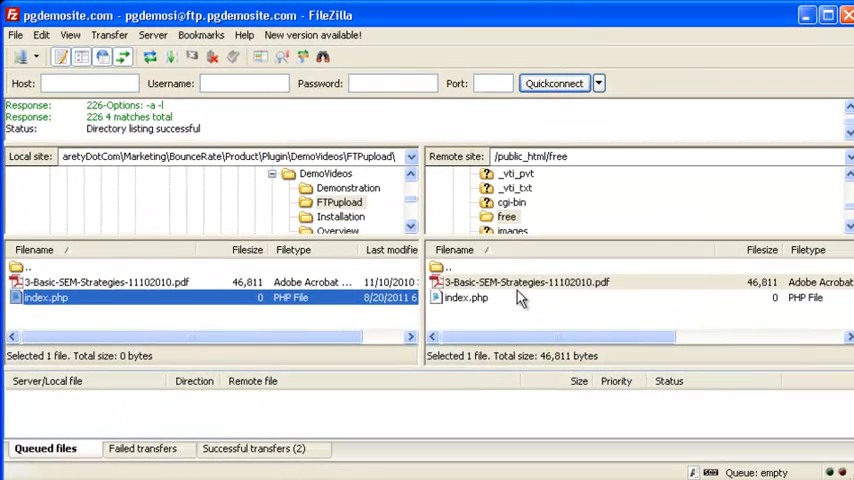
mouse_move(504, 292)
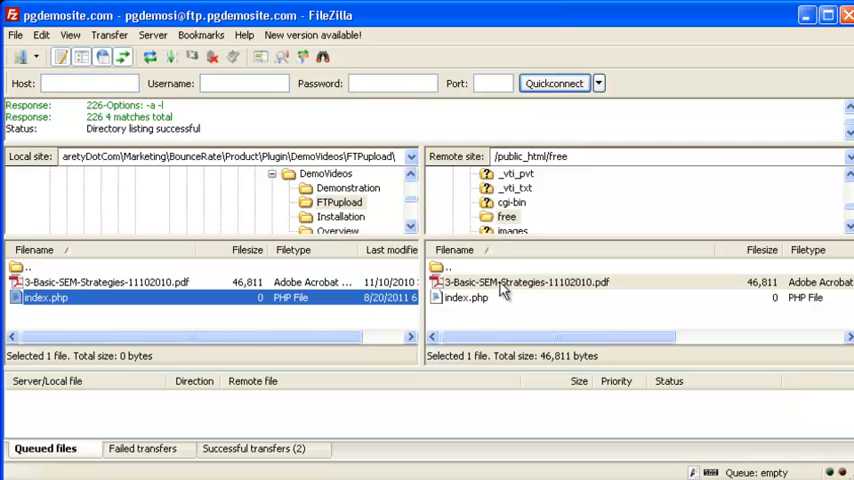
mouse_move(520, 224)
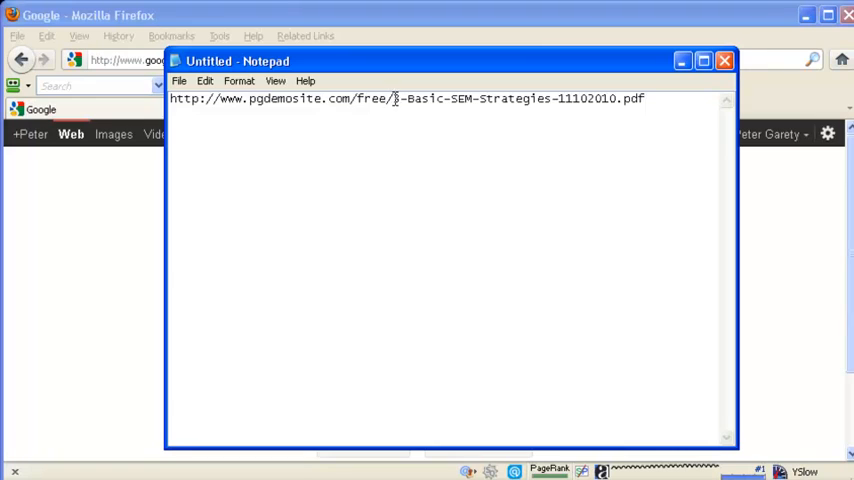
Select the PDF file name after /free/ so only the folder address will remain
drag(168, 98, 396, 98)
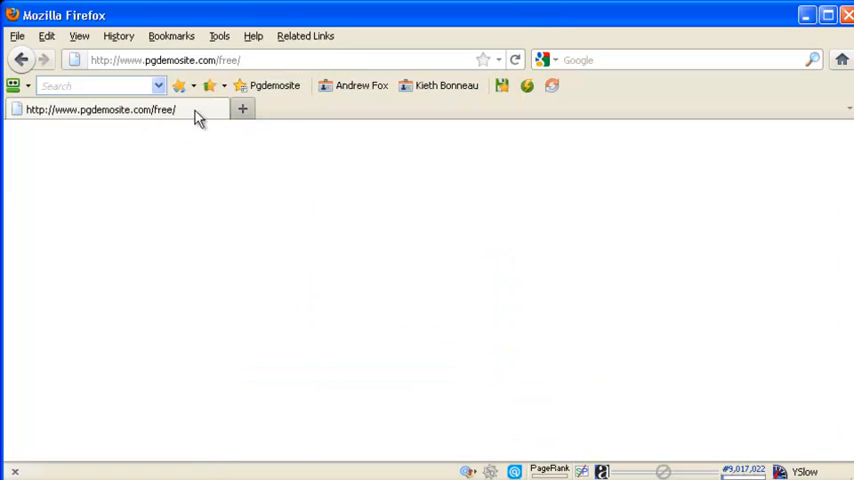
mouse_move(124, 238)
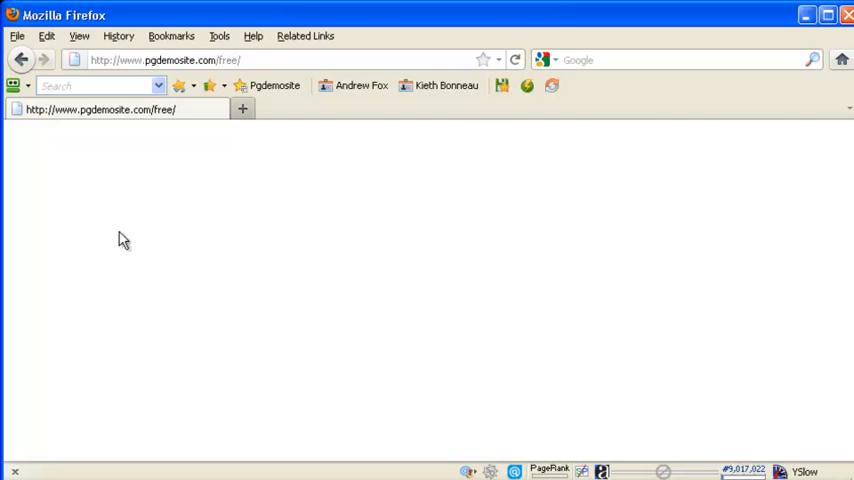
mouse_move(116, 212)
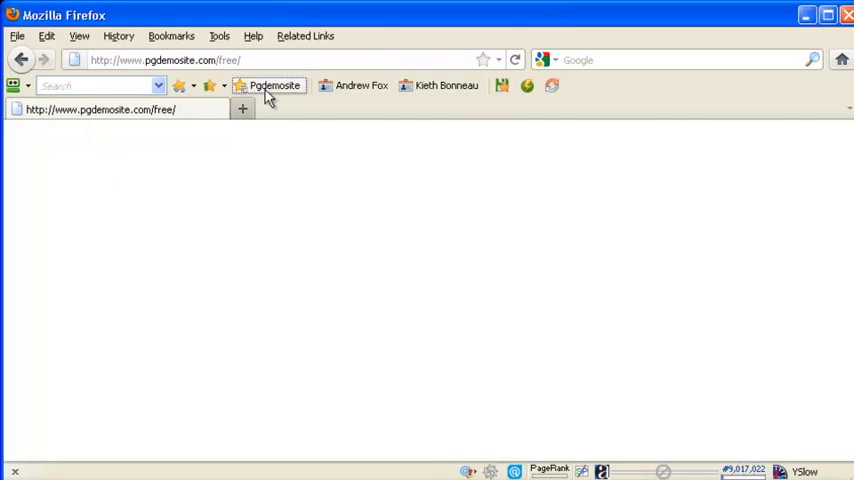
mouse_move(240, 198)
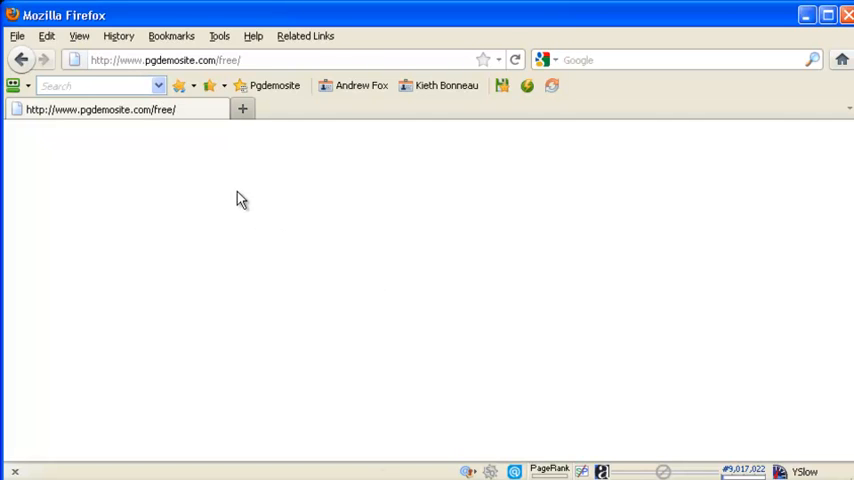
mouse_move(52, 148)
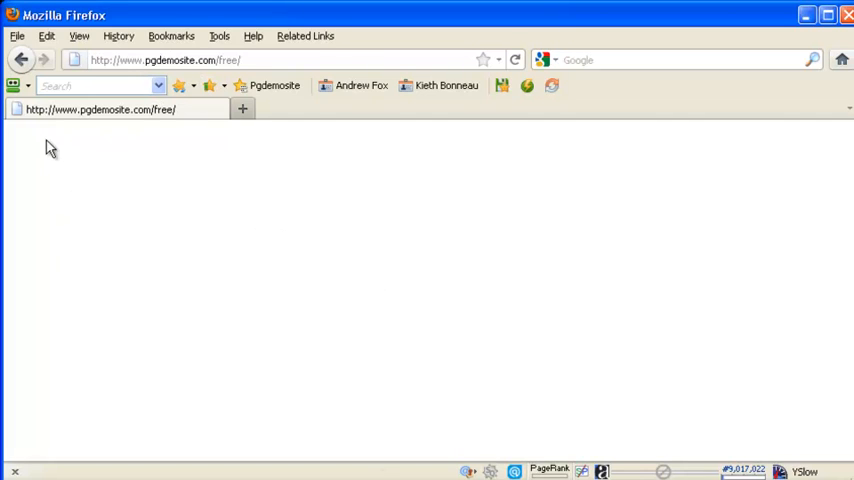
mouse_move(58, 220)
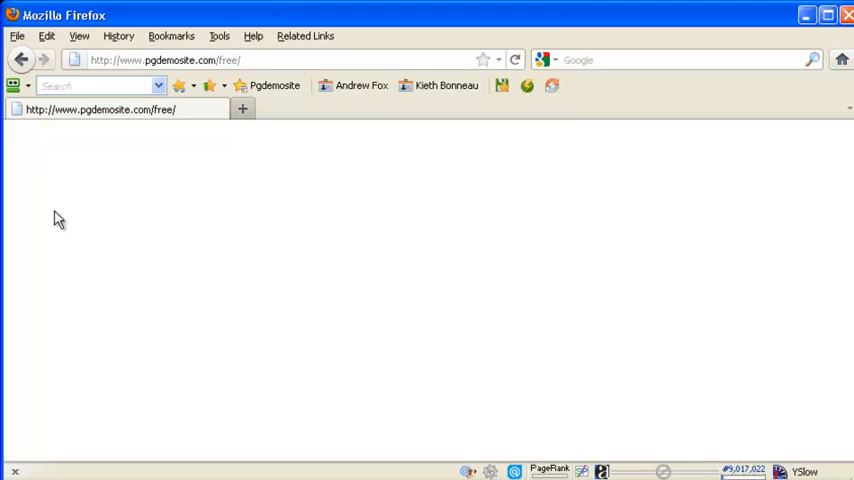